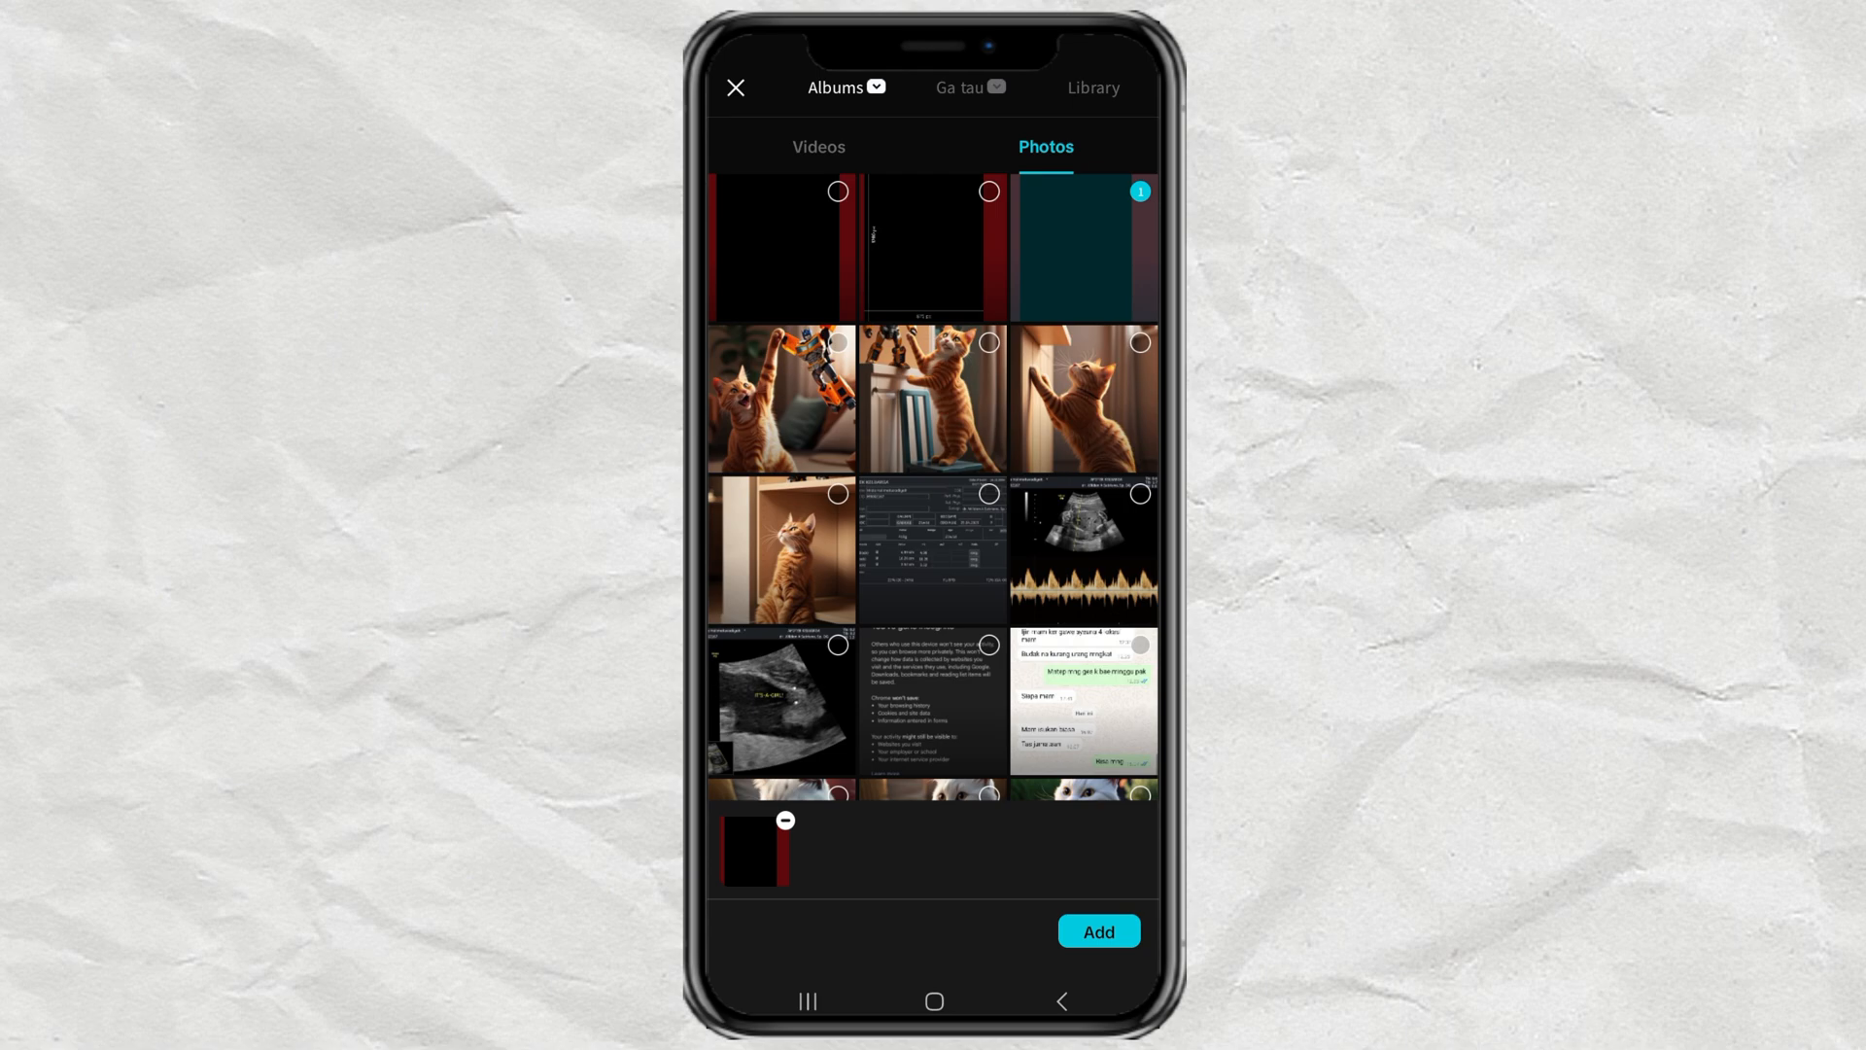
# Step: Add the YouTube Shorts safe-zone template image as an overlay above the cat video
pyautogui.click(1096, 931)
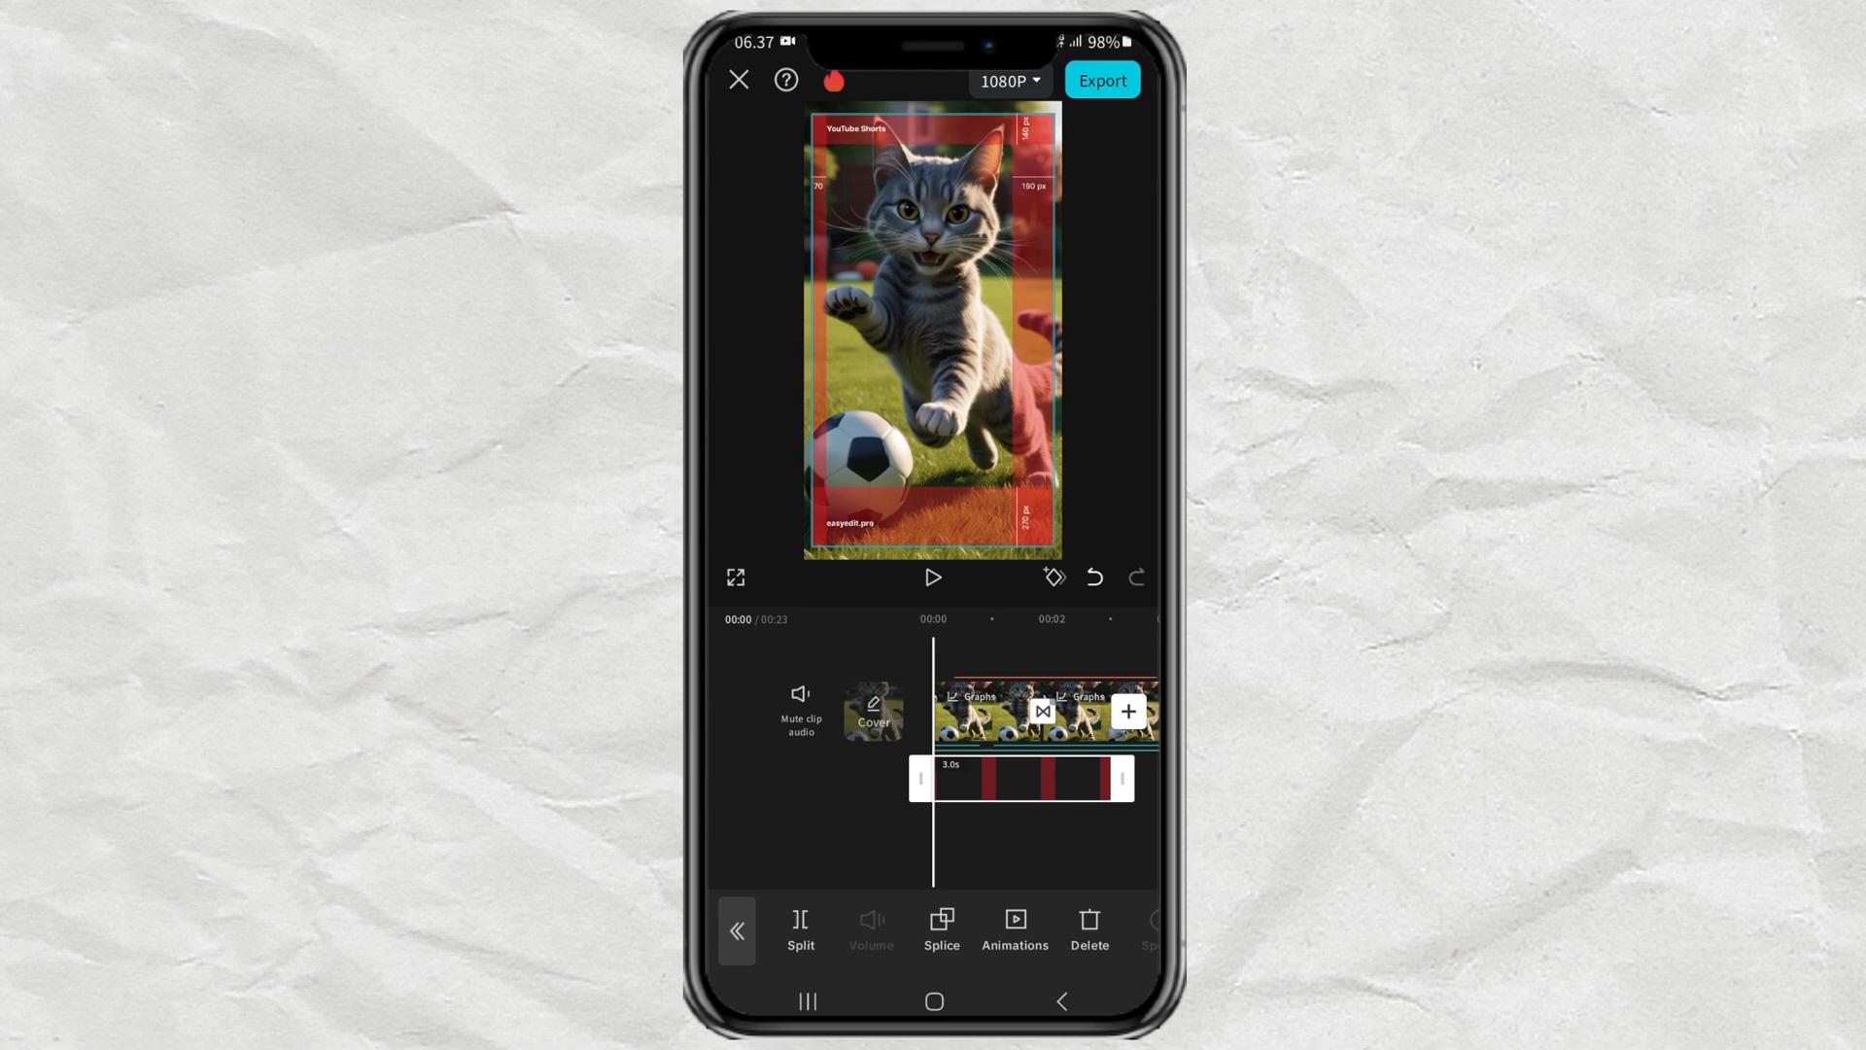
# Step: Scroll the timeline to reach the caption track for positioning within the safe zone
pyautogui.hscroll(-3)
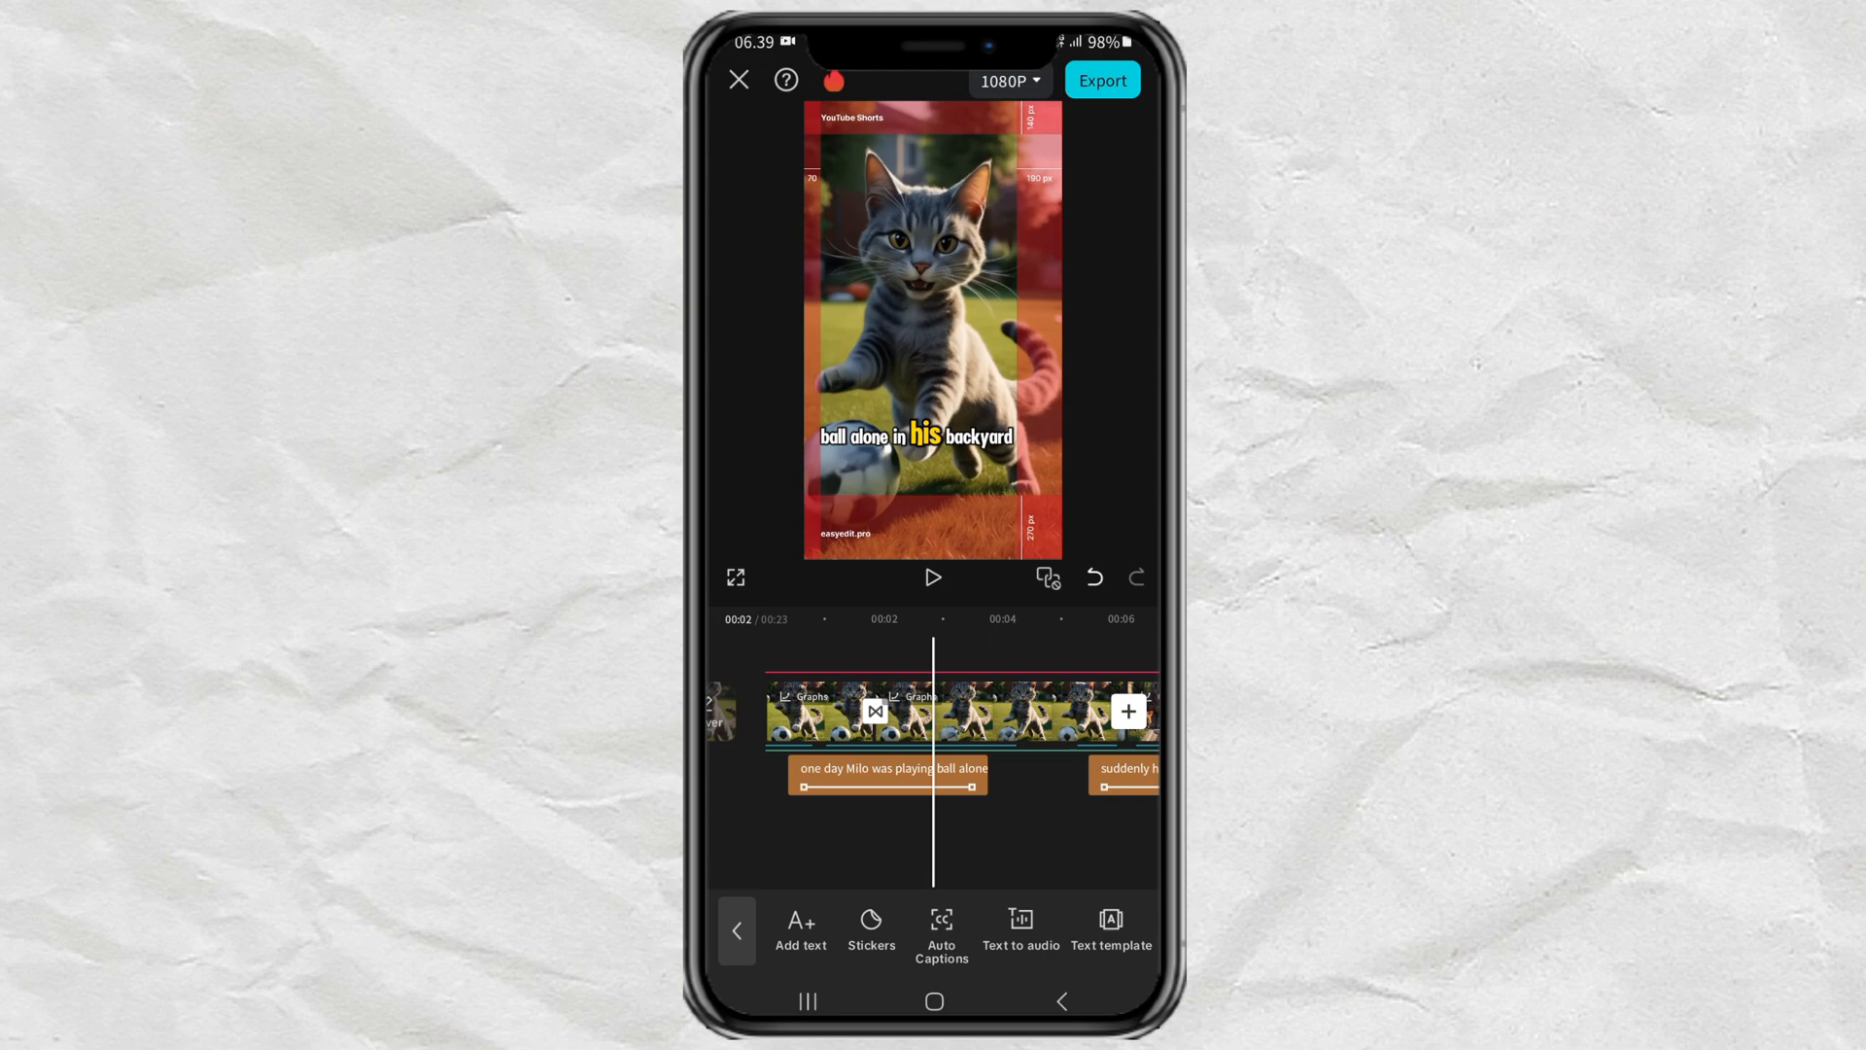
# Step: Select the safe-zone guide overlay clip and delete it from the timeline
pyautogui.click(734, 930)
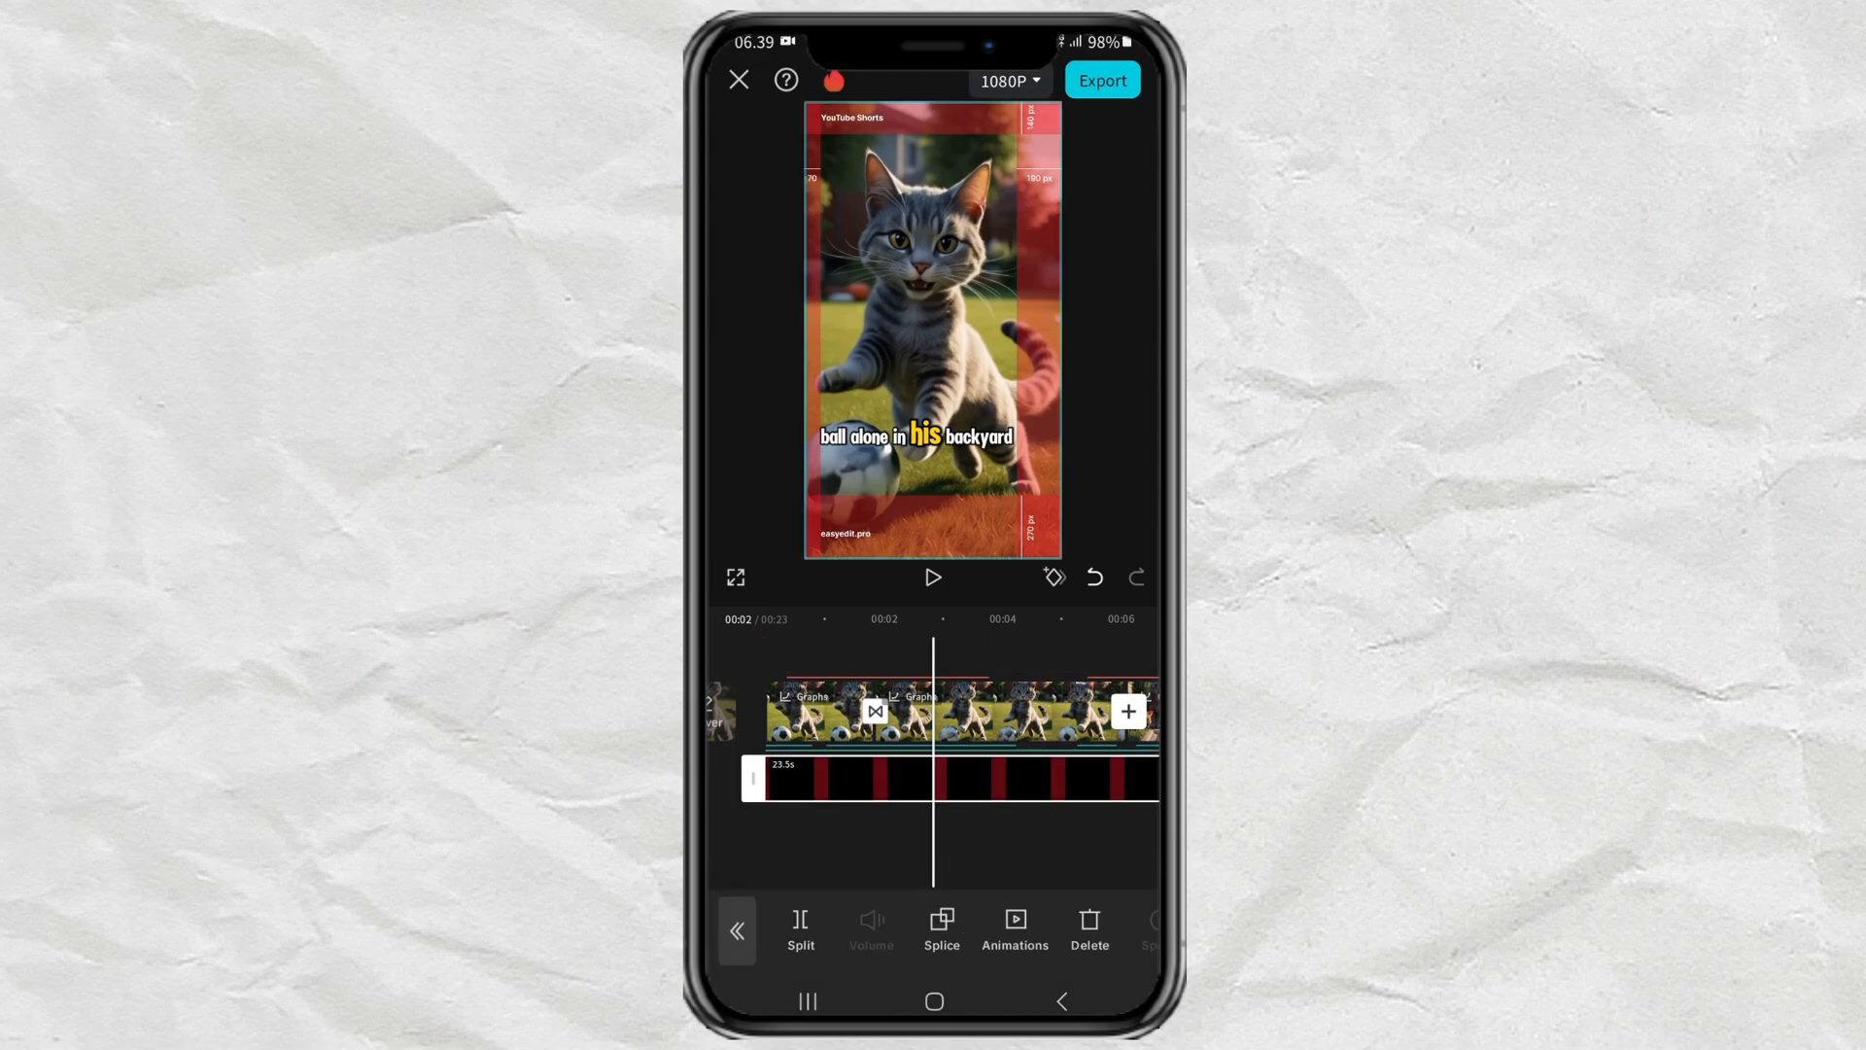
pyautogui.click(941, 929)
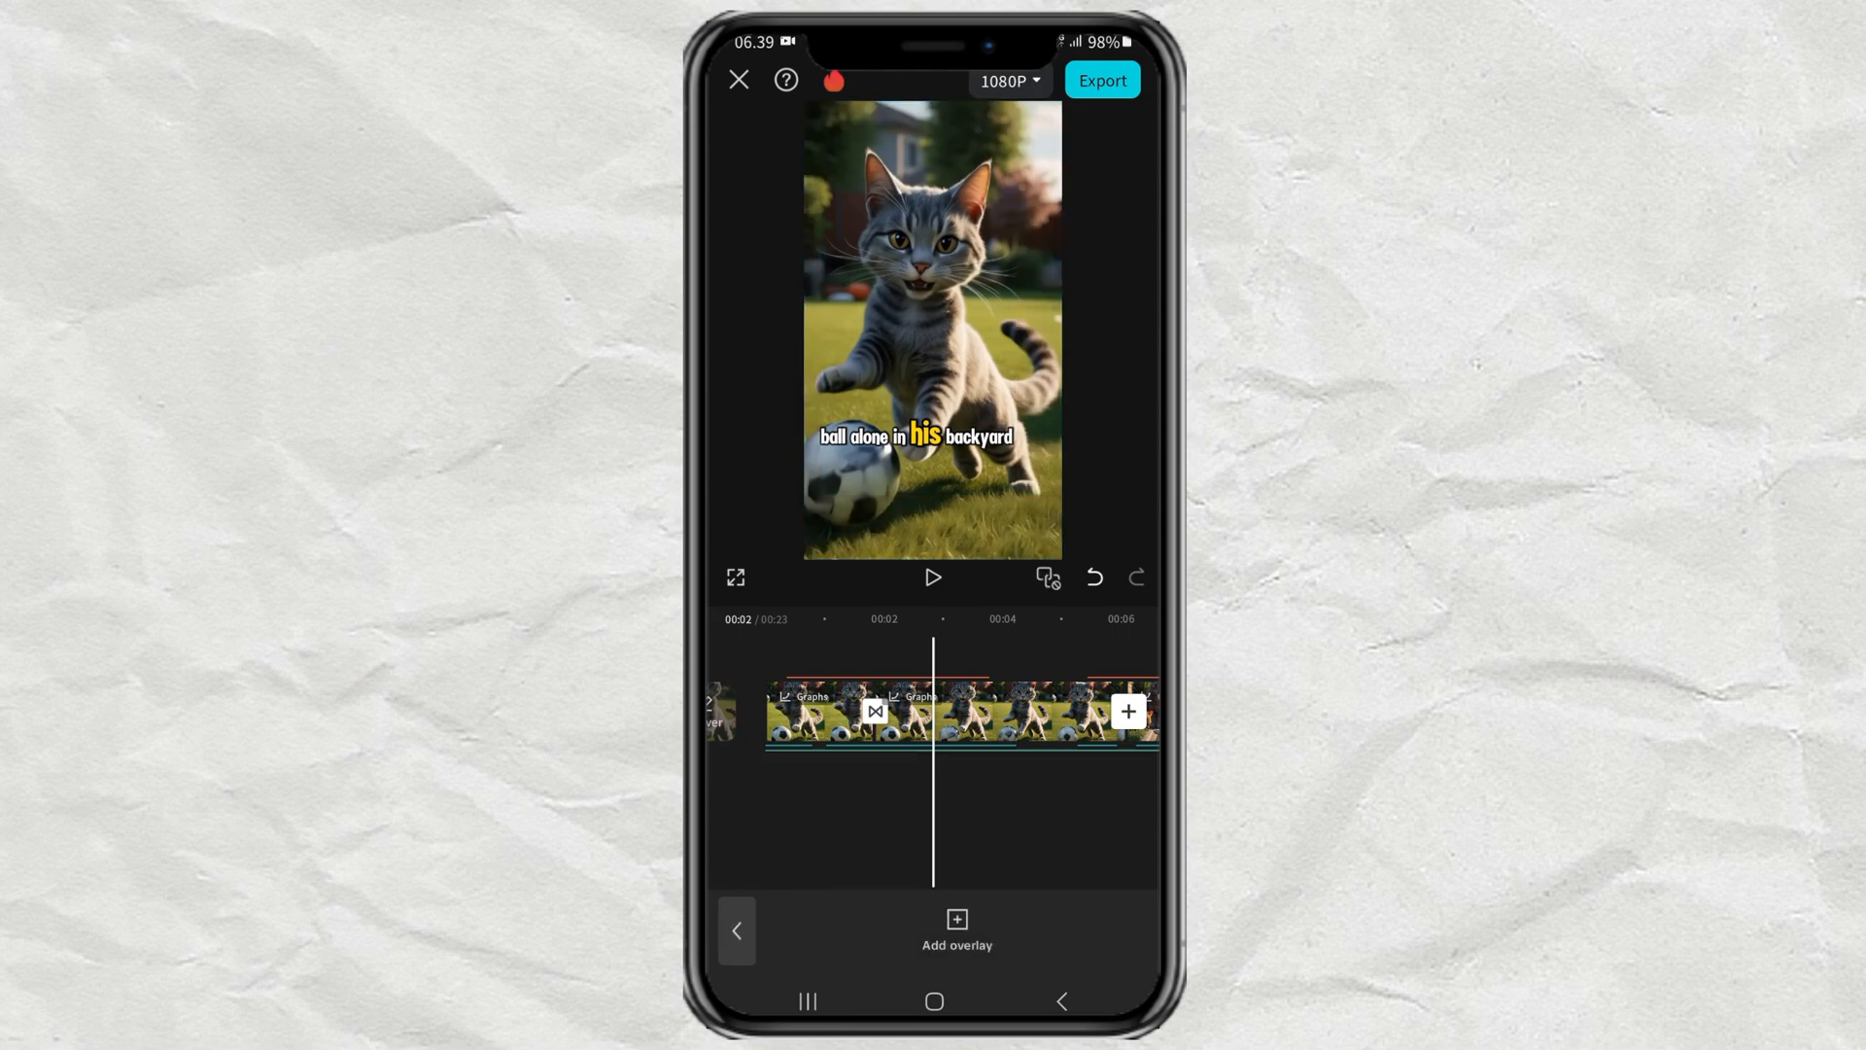